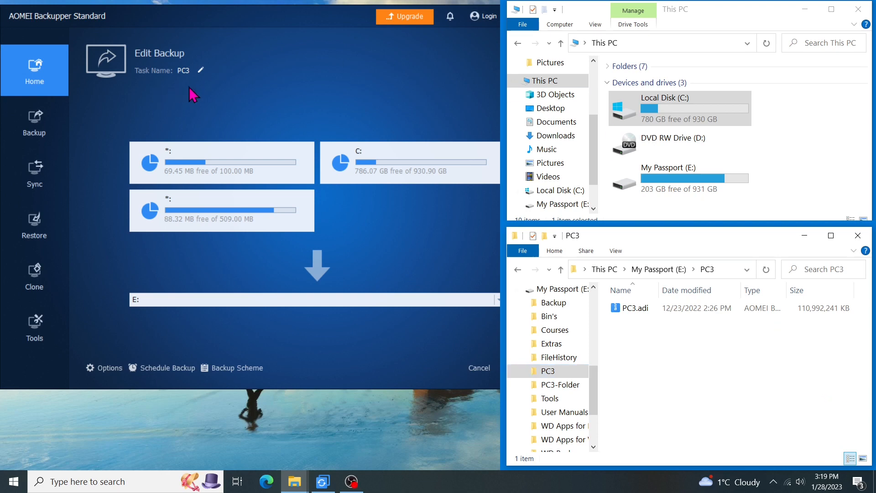
{"action": "mouse_move", "coordinate": [437, 152]}
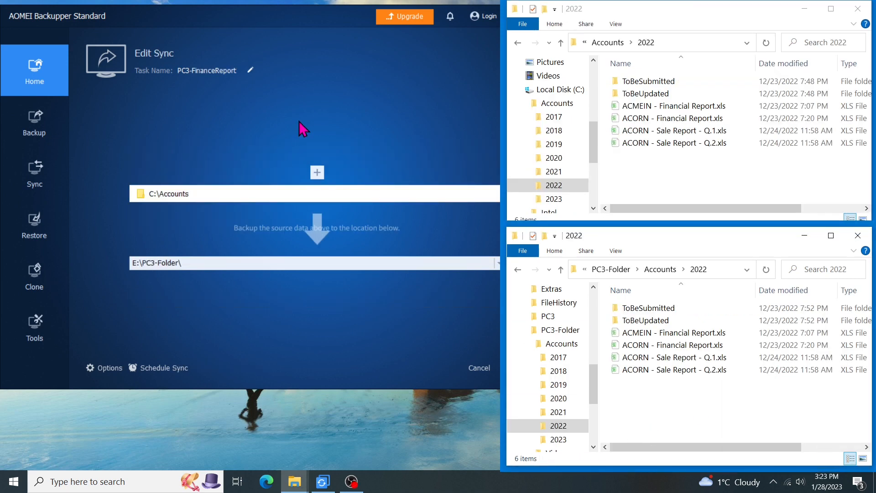
- View the PC3-FinanceReport sync task from C:\Accounts to E:\PC3-Folder and compare the 2022 folders
{"action": "left_click", "coordinate": [674, 106]}
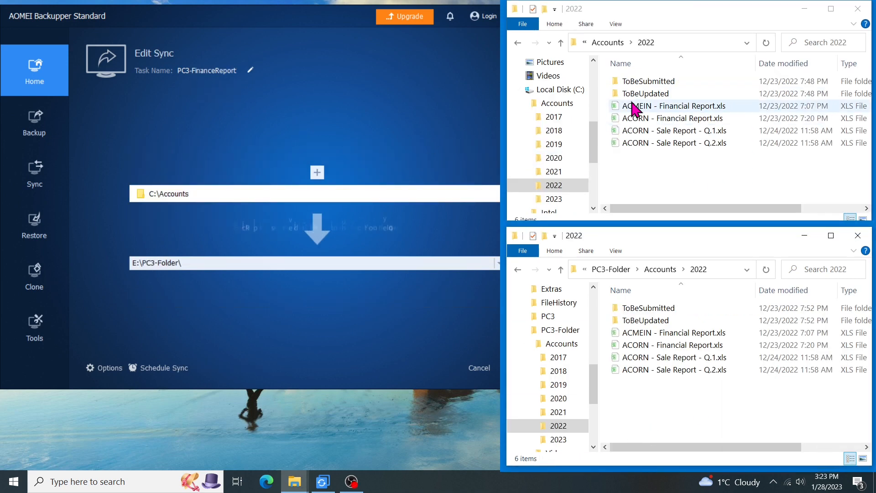
{"action": "left_click", "coordinate": [645, 320]}
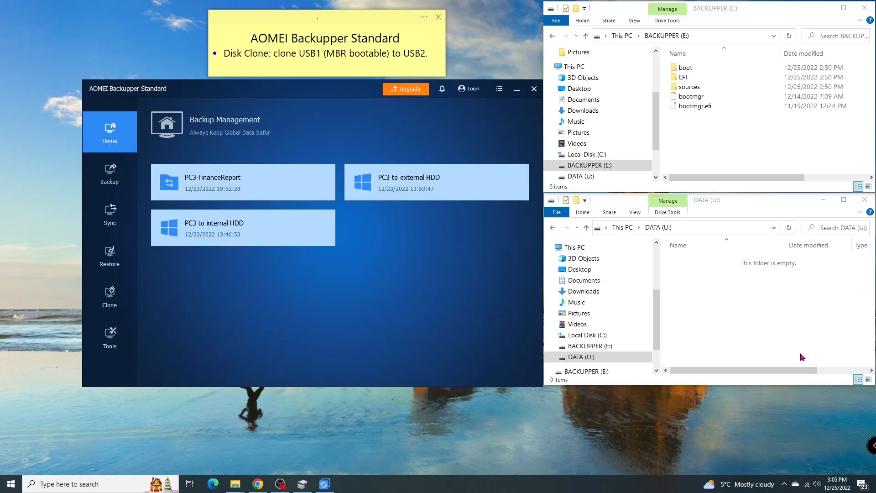
{"action": "mouse_move", "coordinate": [462, 51]}
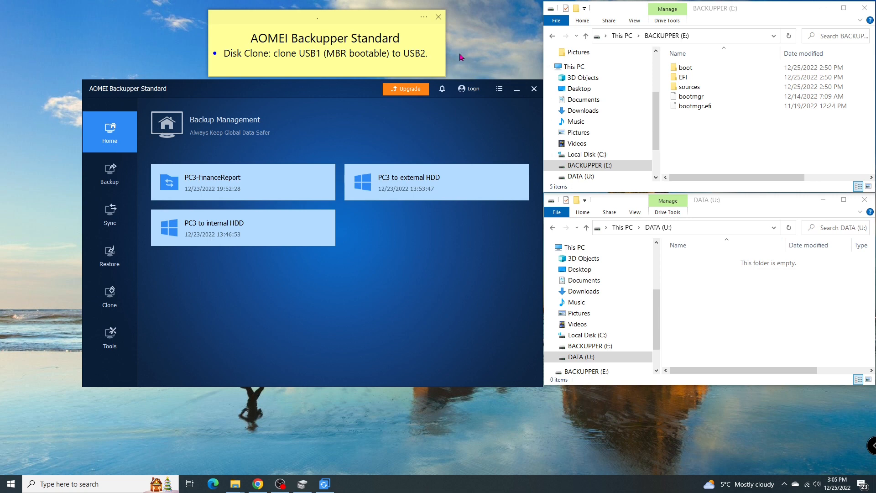
{"action": "mouse_move", "coordinate": [459, 56]}
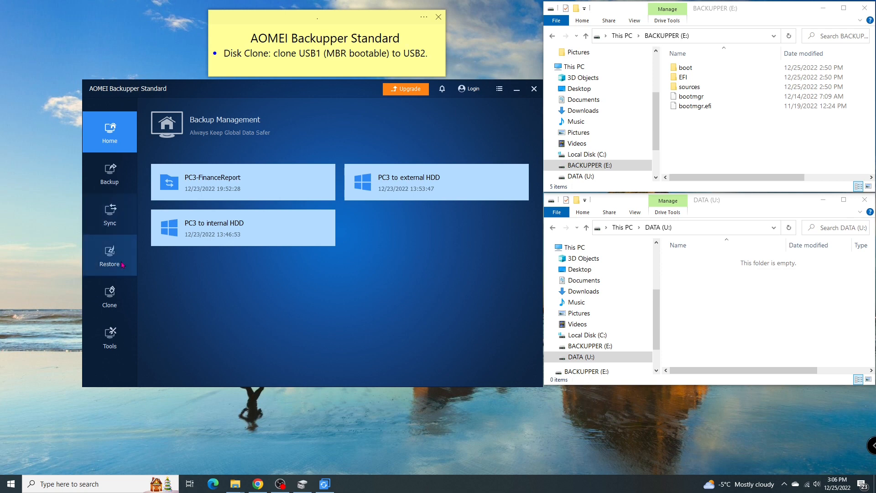
- Start a Disk Clone with Disk1 (E: BACKUPPER, 7.42 GB MBR) as the source disk
{"action": "left_click", "coordinate": [109, 296]}
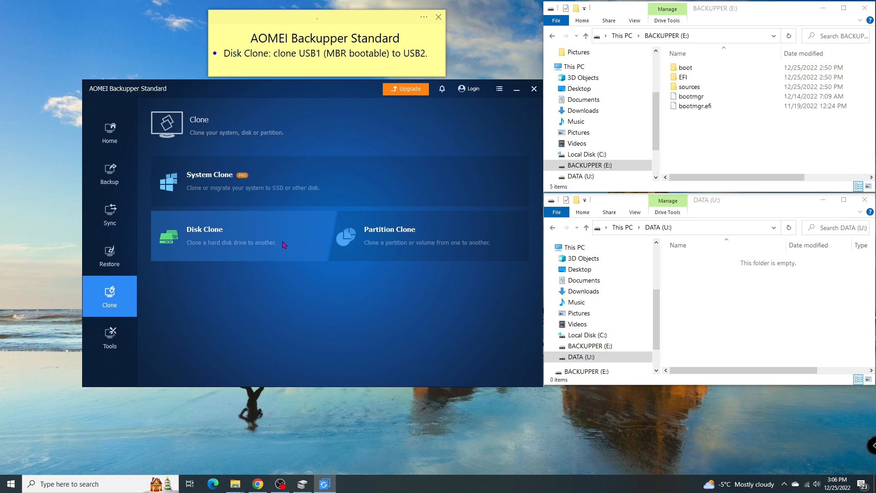
{"action": "left_click", "coordinate": [203, 229]}
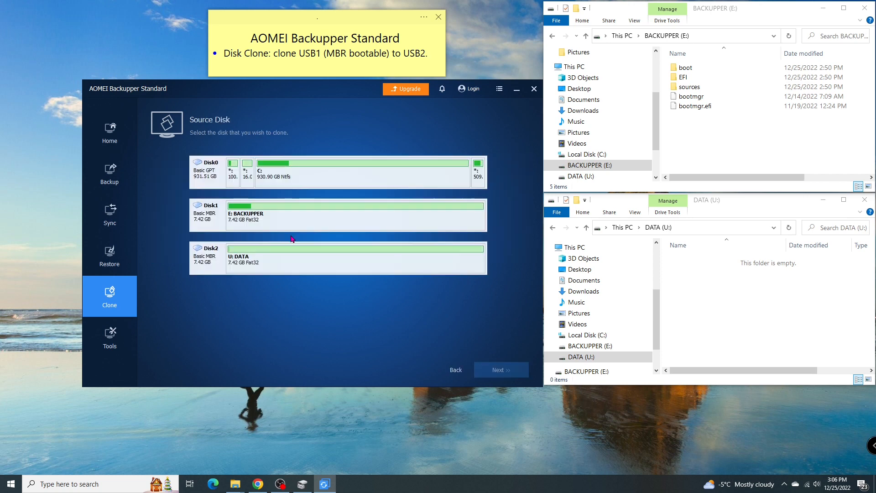
{"action": "mouse_move", "coordinate": [238, 221]}
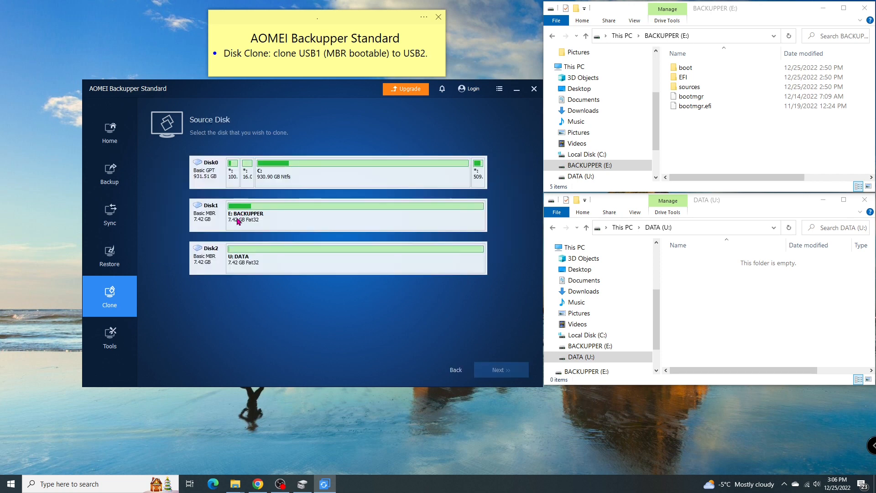
{"action": "left_click", "coordinate": [336, 215]}
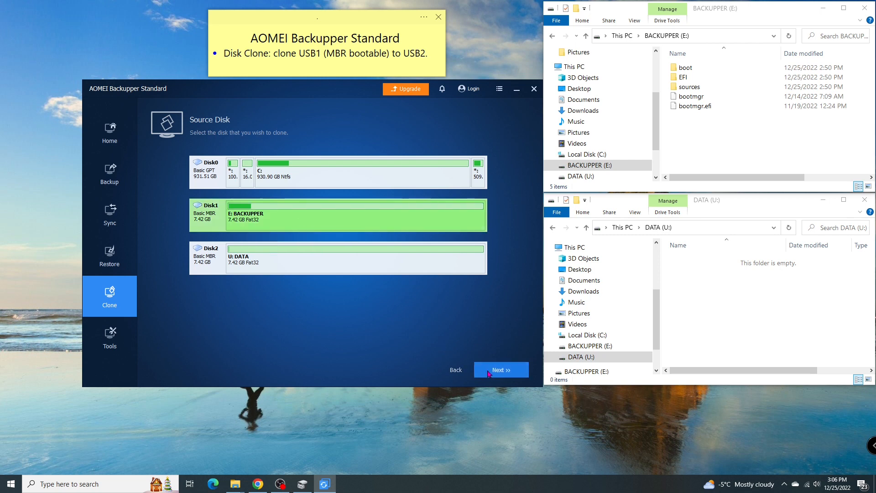
{"action": "left_click", "coordinate": [500, 370]}
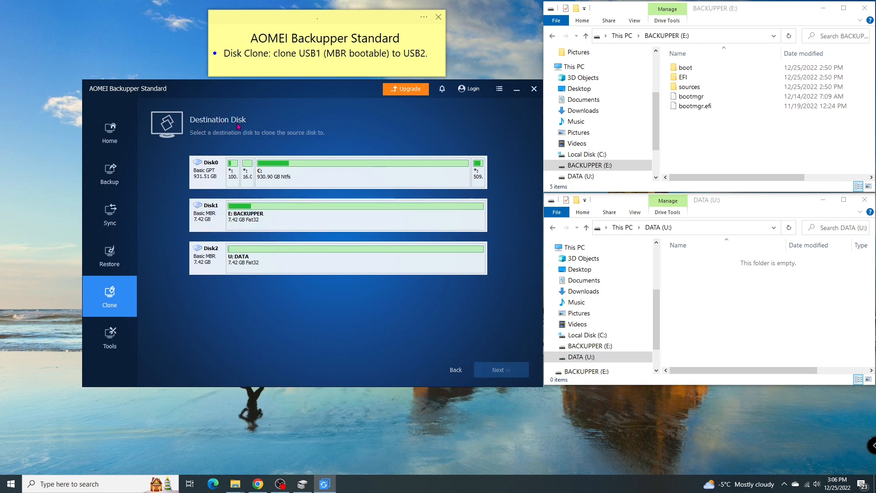
- Choose Disk2 (U: DATA) as destination and accept the overwrite warning
{"action": "left_click", "coordinate": [355, 258]}
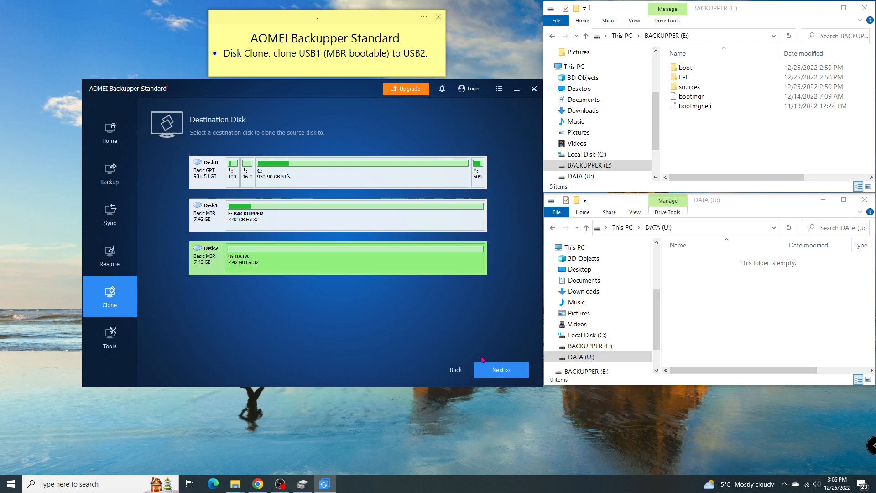
{"action": "left_click", "coordinate": [500, 370]}
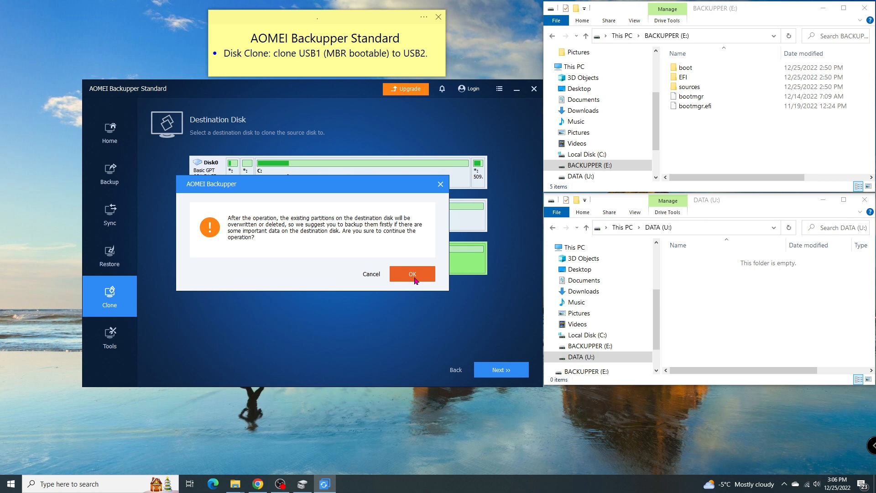
{"action": "left_click", "coordinate": [413, 274]}
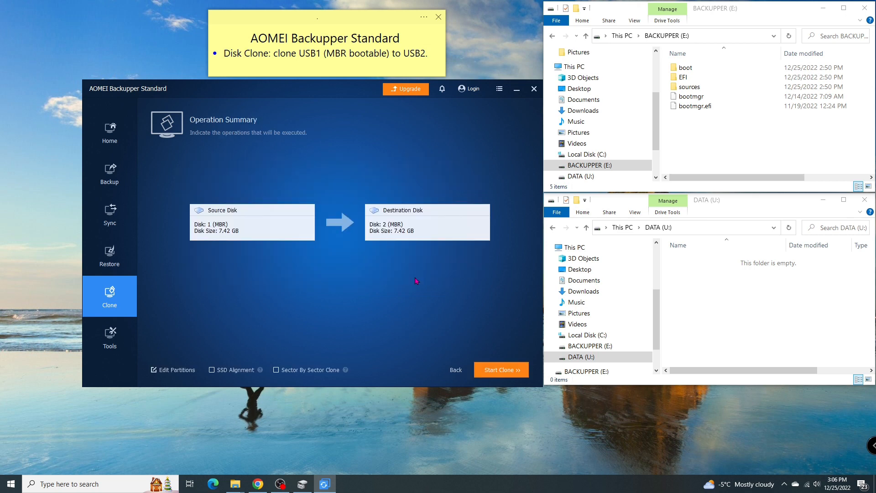
{"action": "mouse_move", "coordinate": [239, 236]}
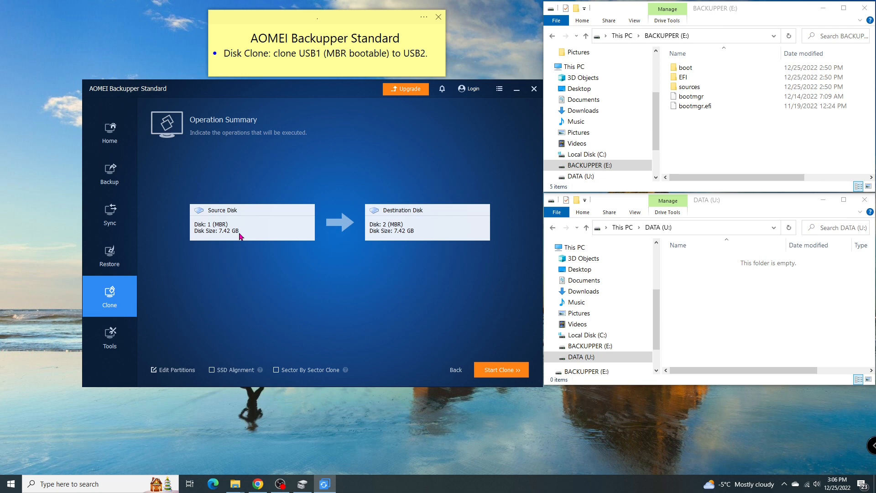
{"action": "mouse_move", "coordinate": [411, 222]}
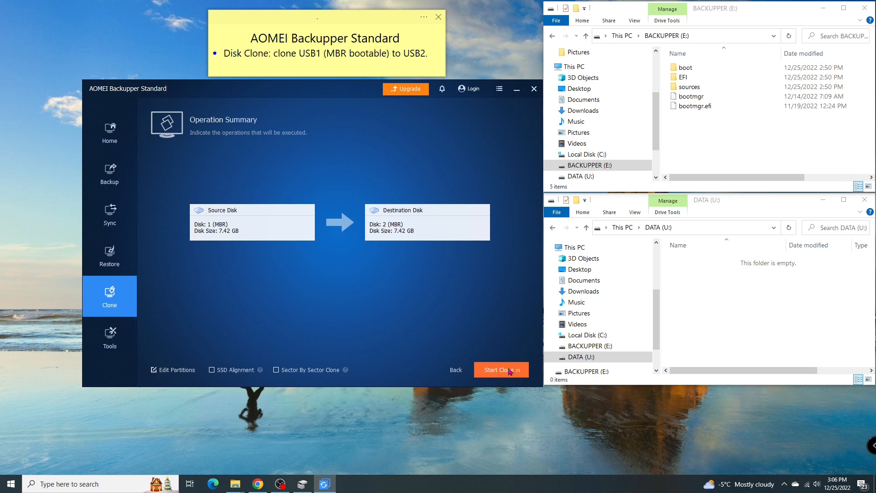
- Launch the clone of Disk 1 onto Disk 2 from the Operation Summary
{"action": "left_click", "coordinate": [499, 370]}
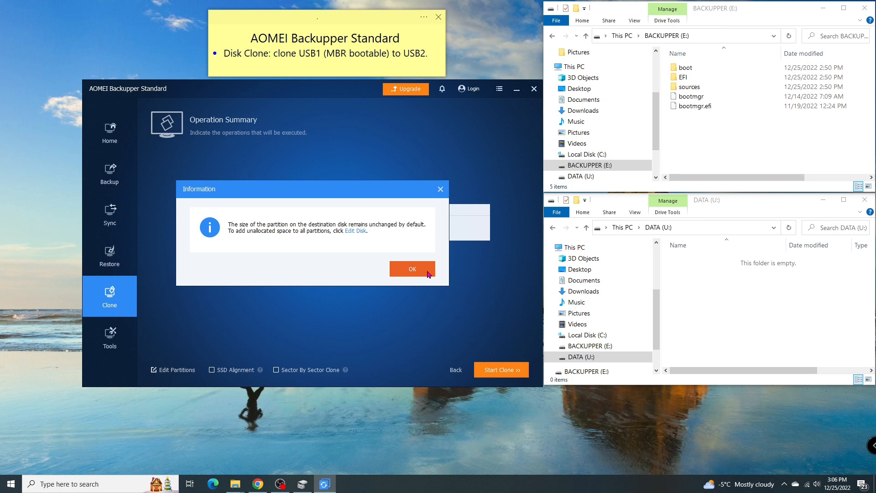
- Accept the unchanged partition size notice and let the clone finish, showing BACKUPPER (F:)
{"action": "left_click", "coordinate": [413, 268]}
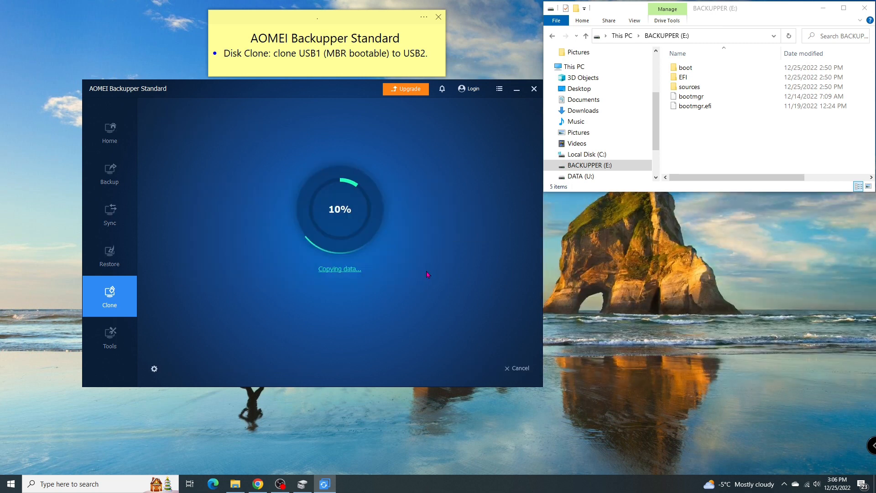
{"action": "left_click", "coordinate": [235, 484]}
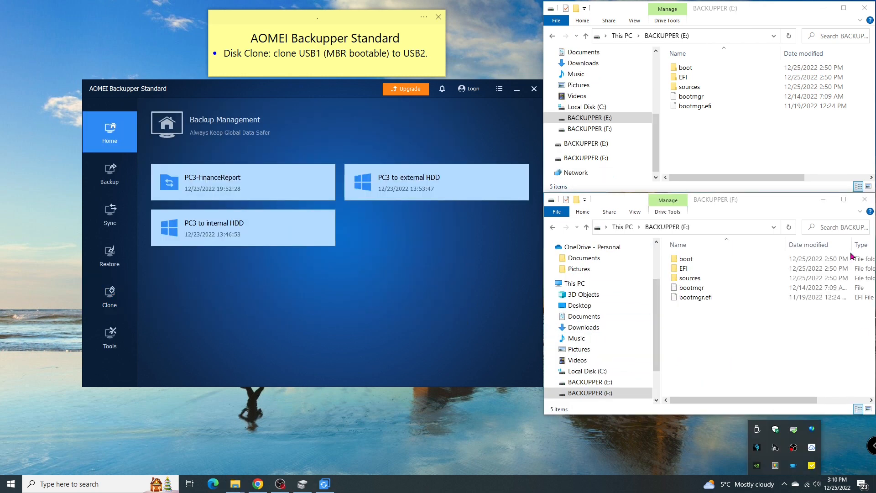
{"action": "left_click", "coordinate": [588, 118]}
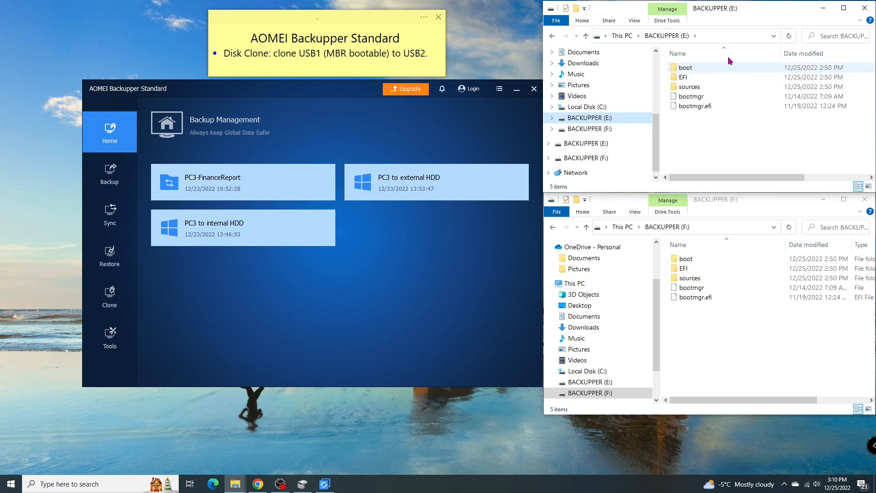
{"action": "left_click", "coordinate": [692, 287]}
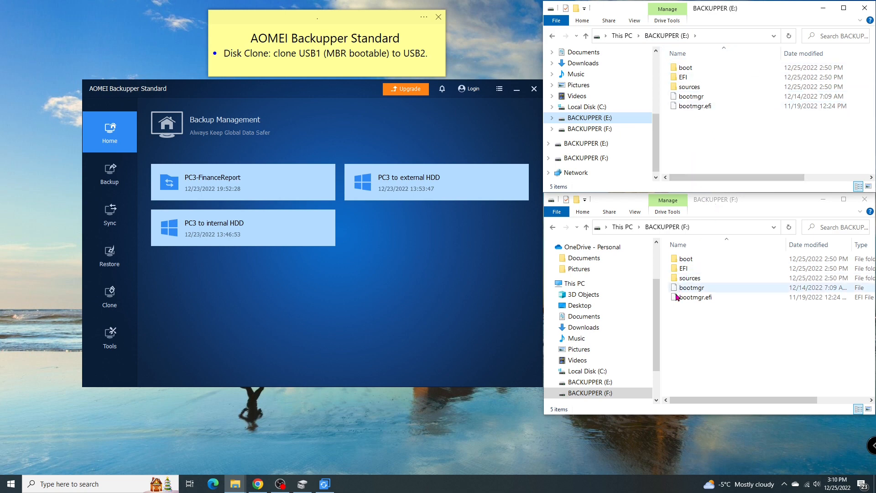
{"action": "left_click", "coordinate": [587, 392]}
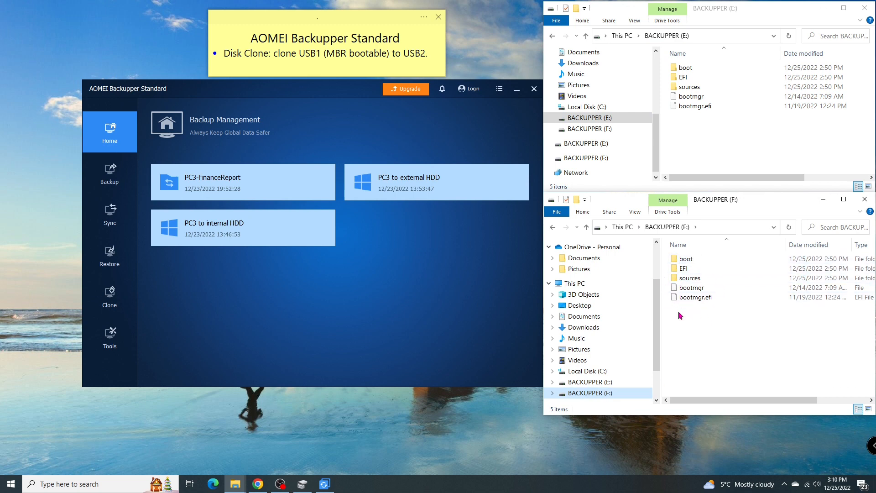
{"action": "mouse_move", "coordinate": [696, 296]}
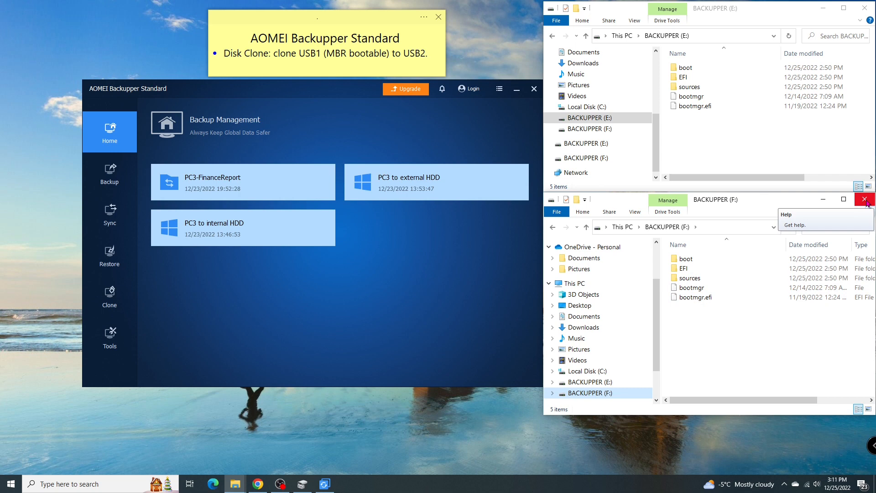
{"action": "mouse_move", "coordinate": [848, 457]}
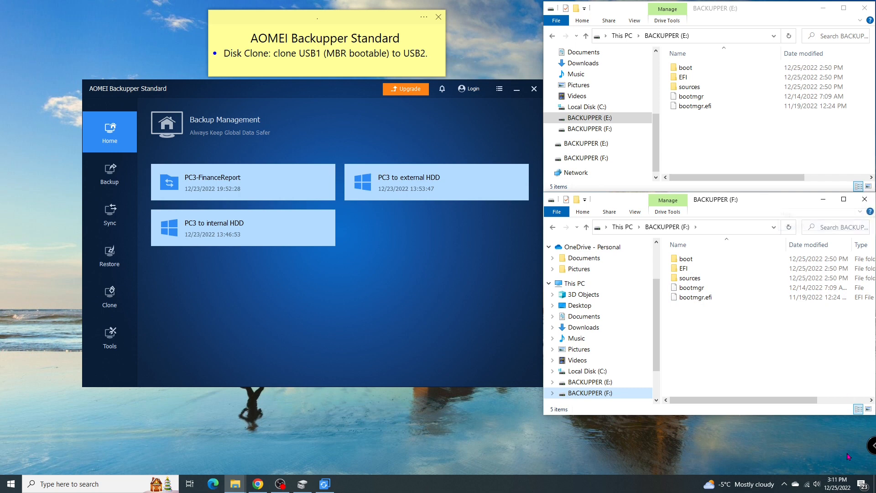